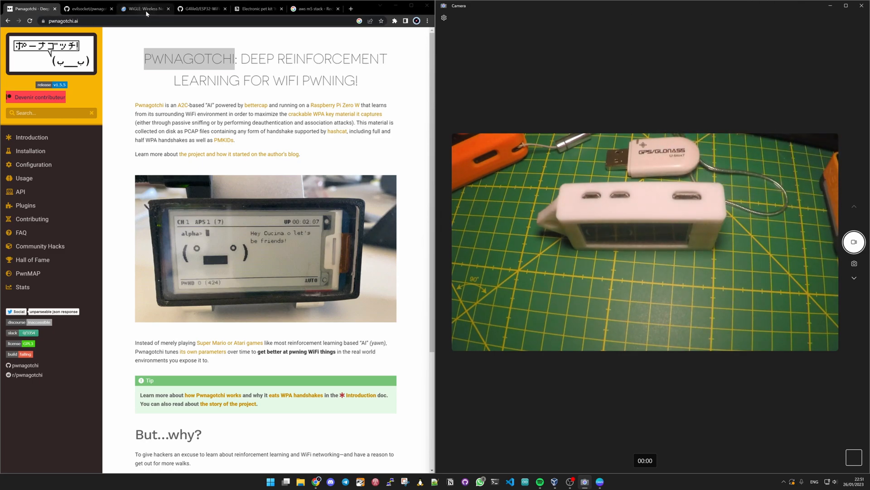
Switch to the WiGLE.net tab showing the network density map and statistics.
{"action": "left_click", "coordinate": [142, 8]}
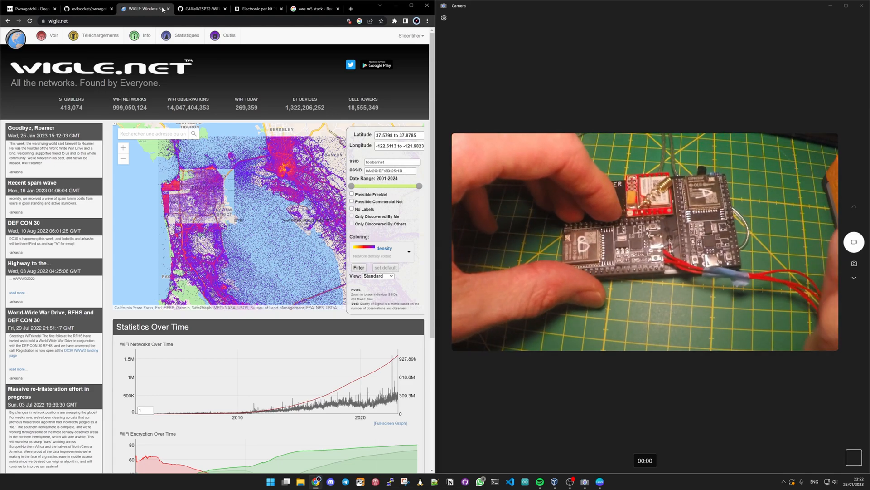
Switch to the ESP32-WiFi-Hash-Monster GitHub tab and scroll to the README top.
{"action": "left_click", "coordinate": [53, 35]}
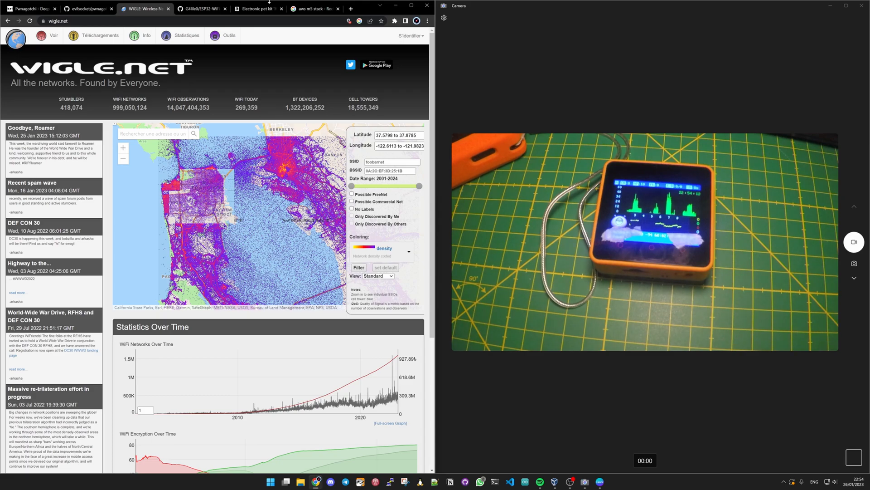
{"action": "left_click", "coordinate": [200, 9]}
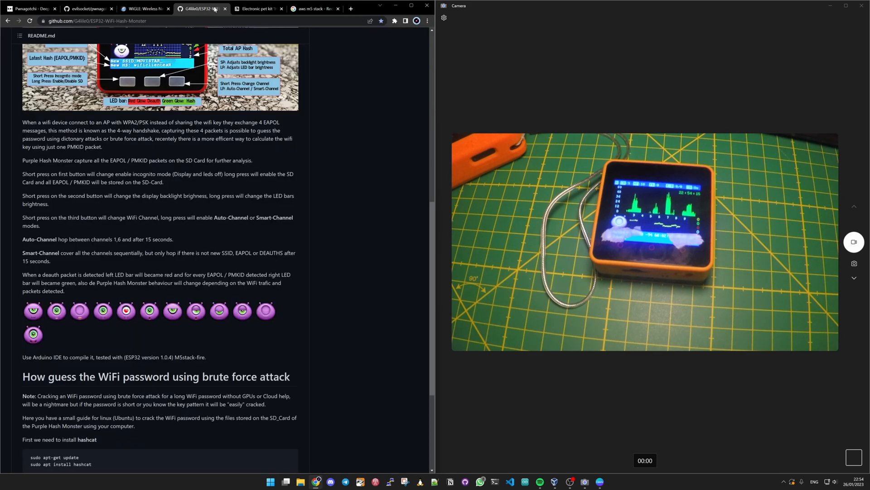
{"action": "scroll", "scroll_direction": "up", "scroll_amount": 3}
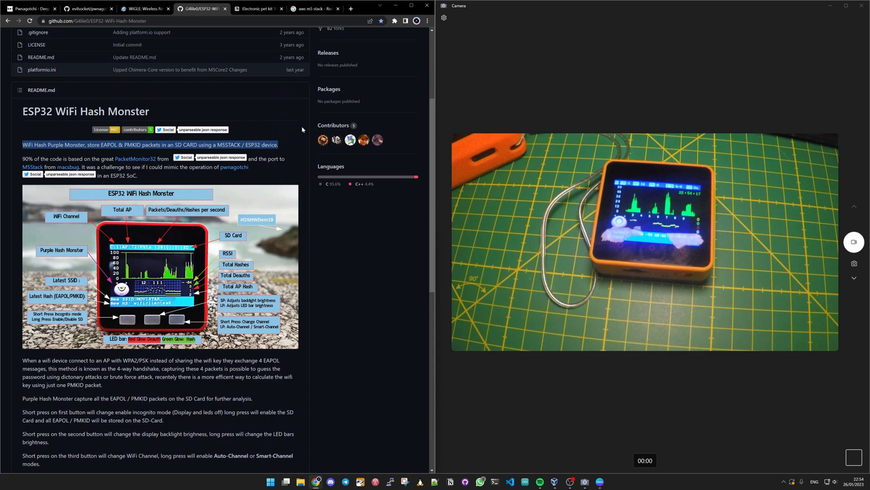